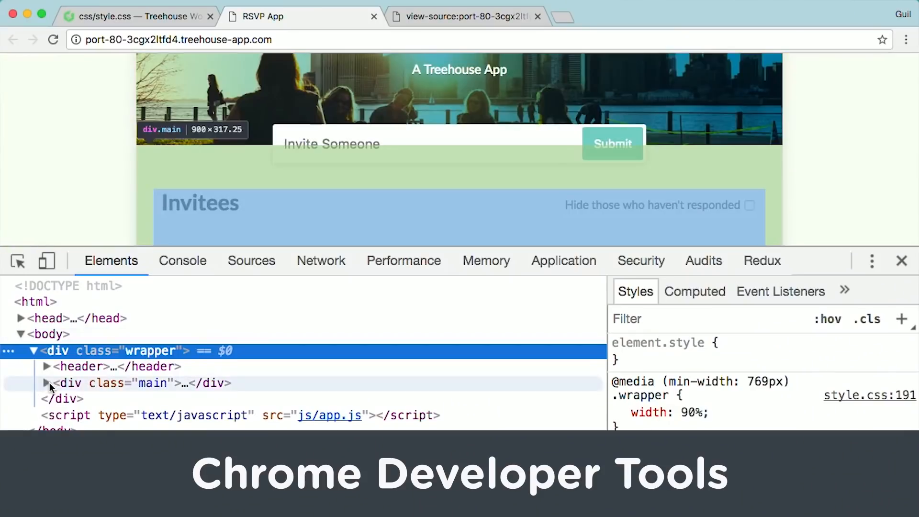
- Expand div.main and ul#invited-list to reveal the first guest item
click(47, 383)
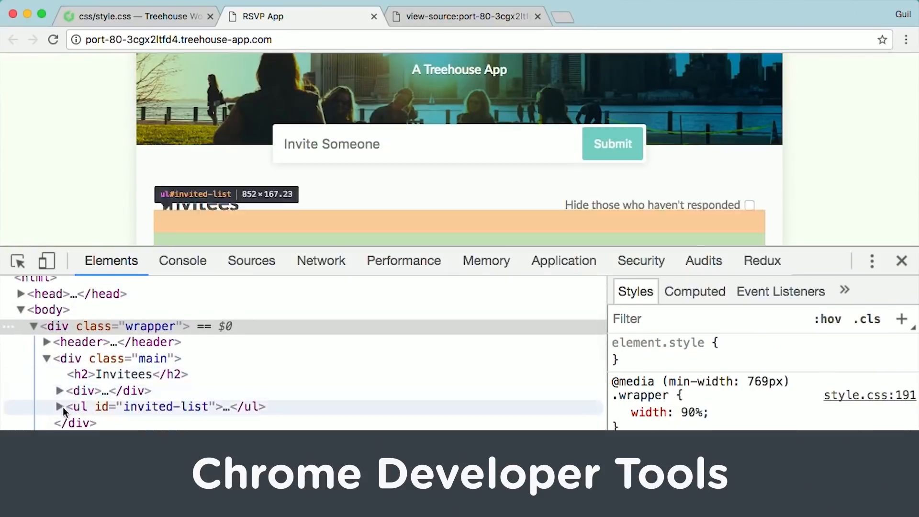
click(59, 407)
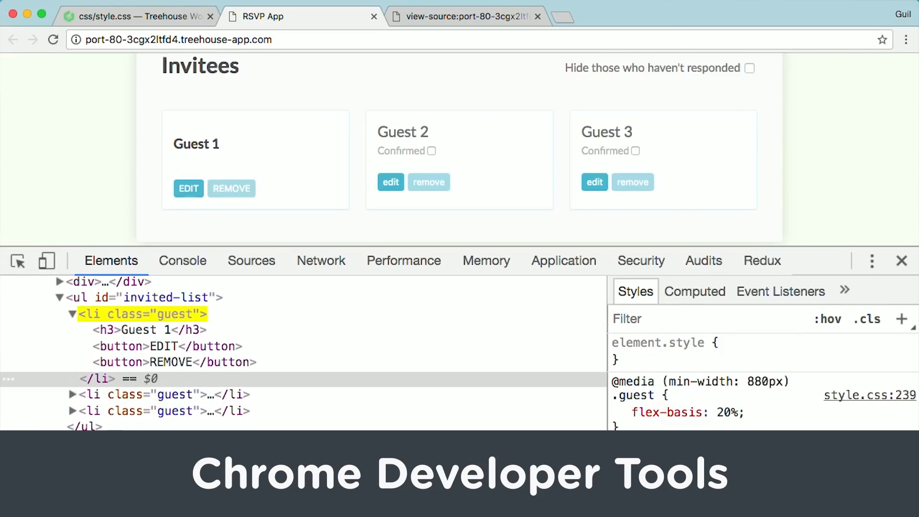
mouse_move(154, 319)
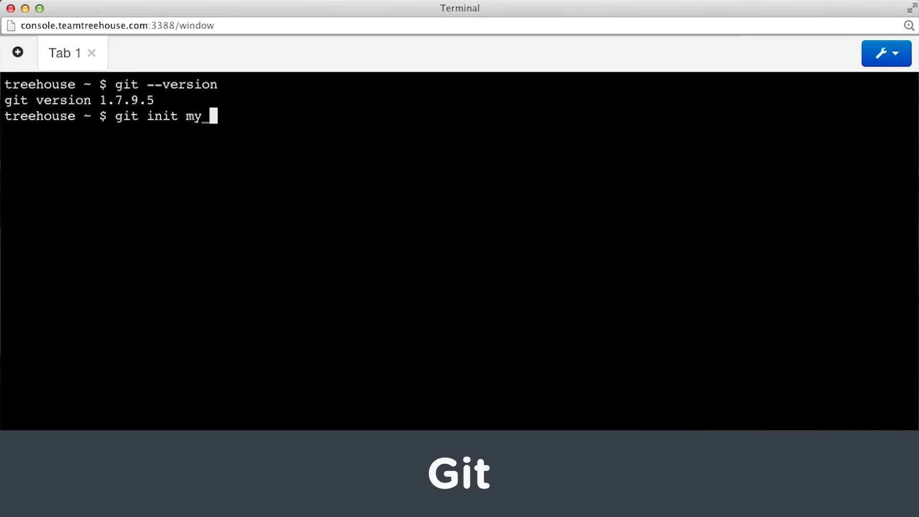
- Enter 'first_reposit' as the new repository name for git init
text(first_reposit)
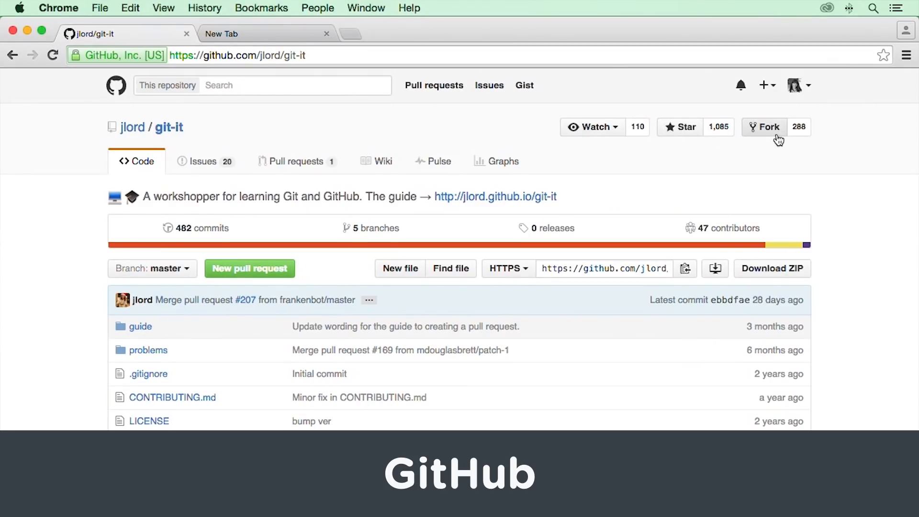
mouse_move(769, 127)
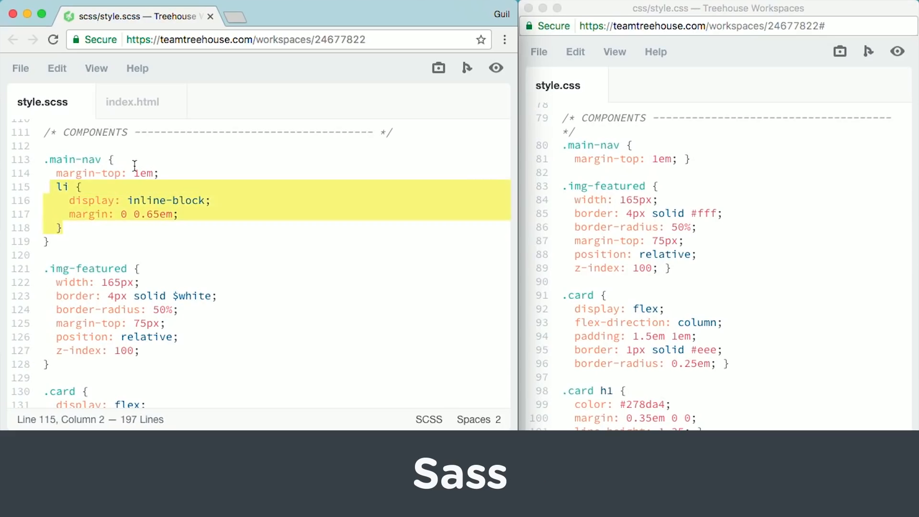
- Place the cursor inside the li rule nested under .main-nav in style.scss
click(76, 159)
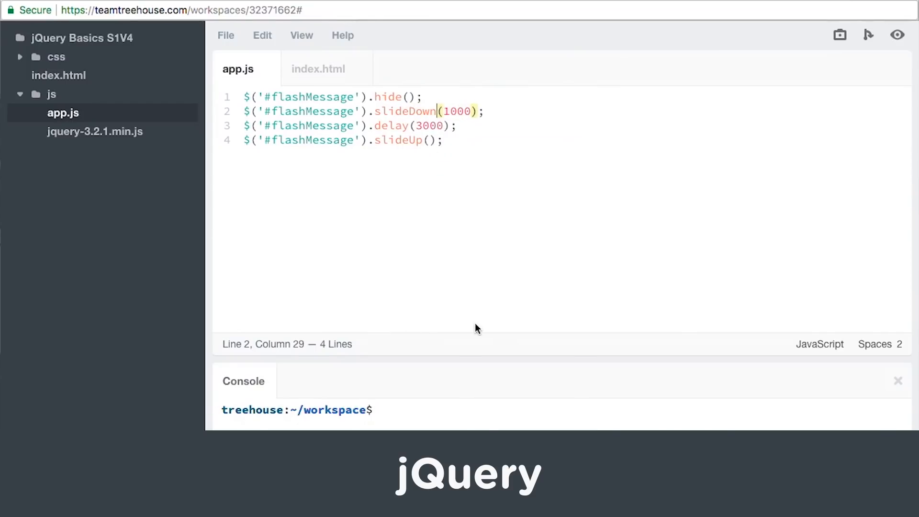
- Place the caret at the slideDown(1000) duration argument in app.js
click(282, 16)
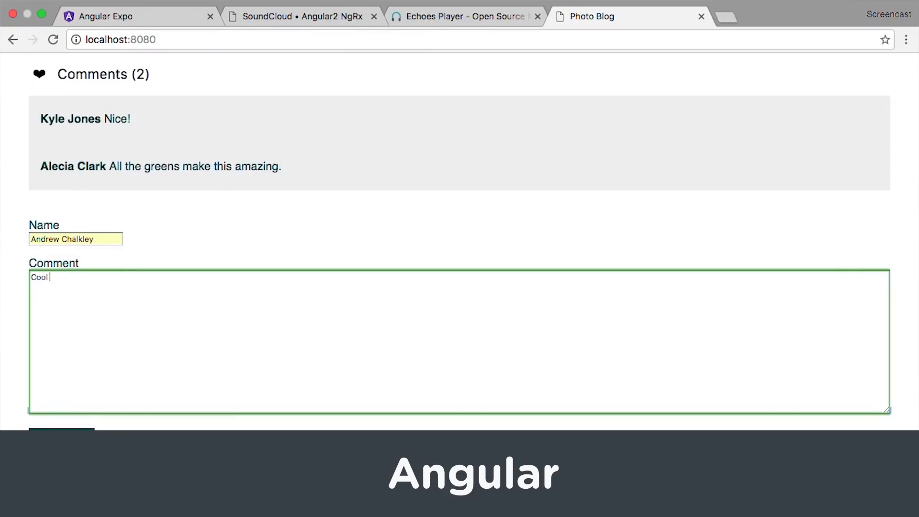
- Switch to the SoundCloud Angular2 NgRx demo and search for 'Joel'
click(299, 16)
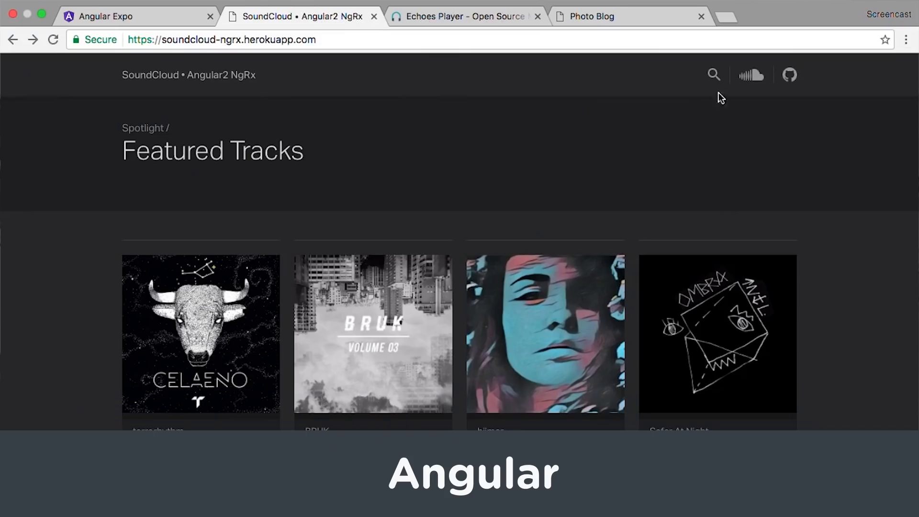
text(Joel)
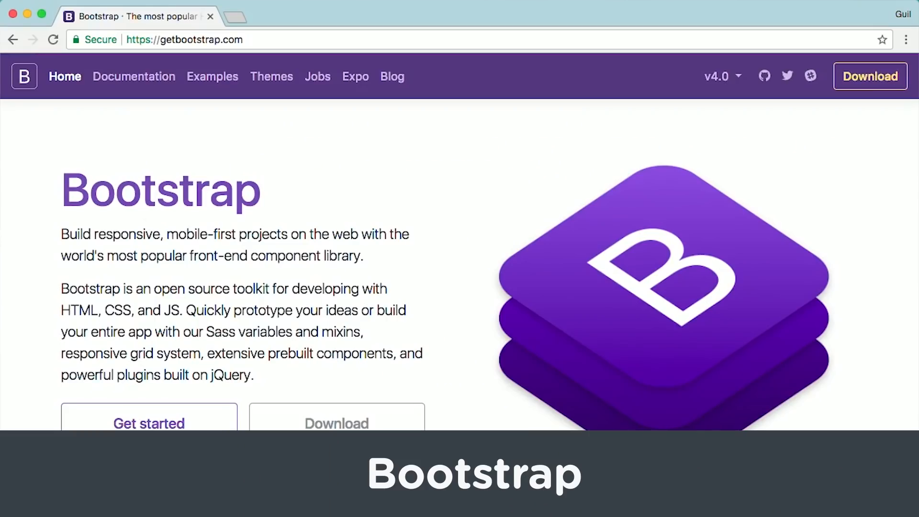
- Open Bootstrap's navbar examples, add pt-5 to the container class, and preview the page
click(133, 76)
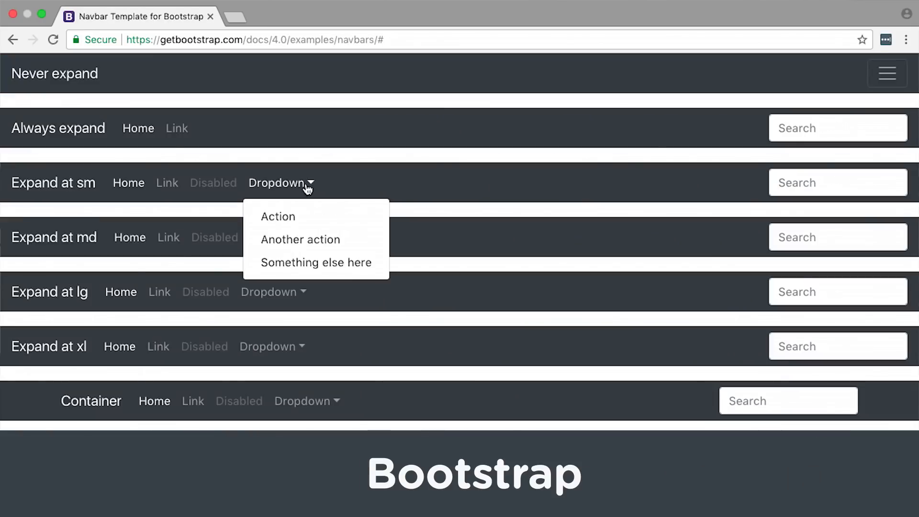
click(297, 16)
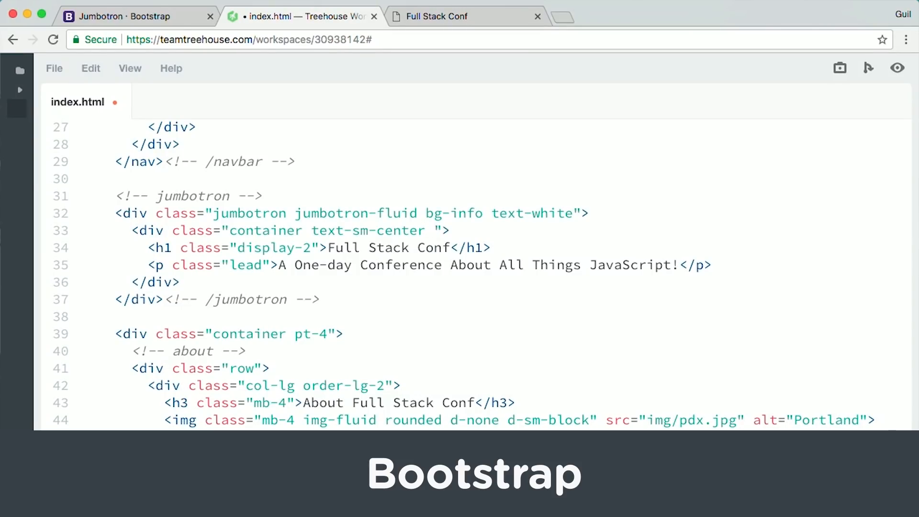
text(pt-5)
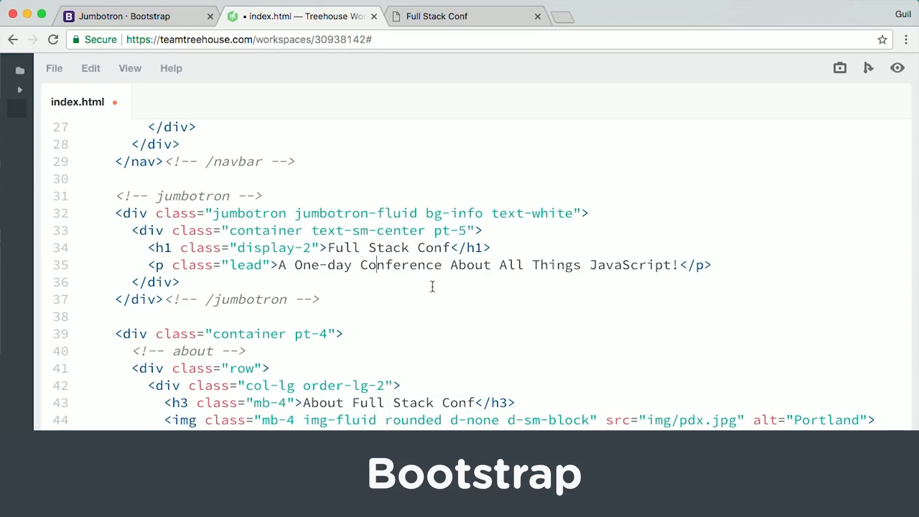
click(462, 16)
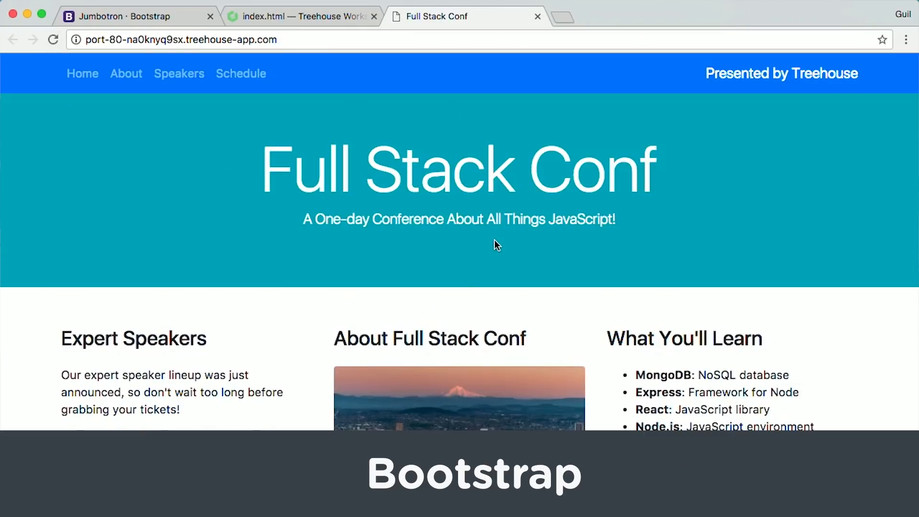
- Advance the carousel to its second slide and scroll down the documentation
click(117, 16)
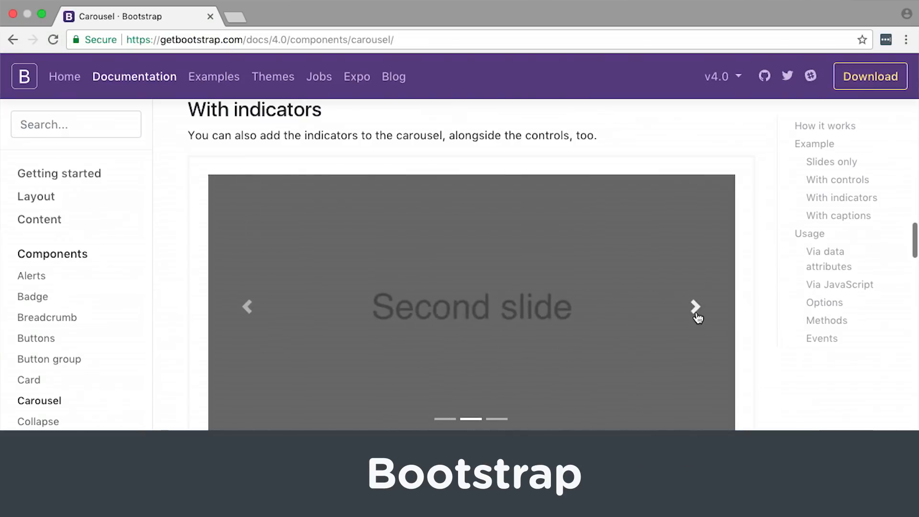
scroll(down, 3)
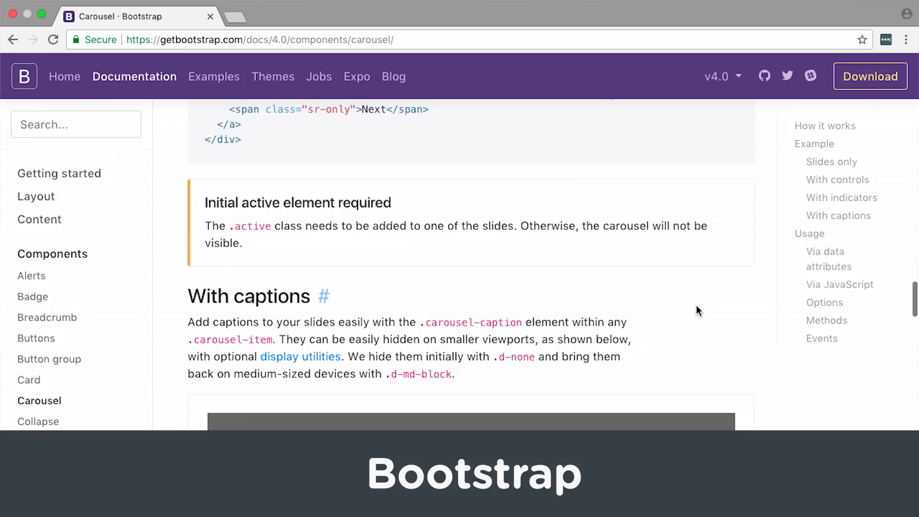
scroll(down, 3)
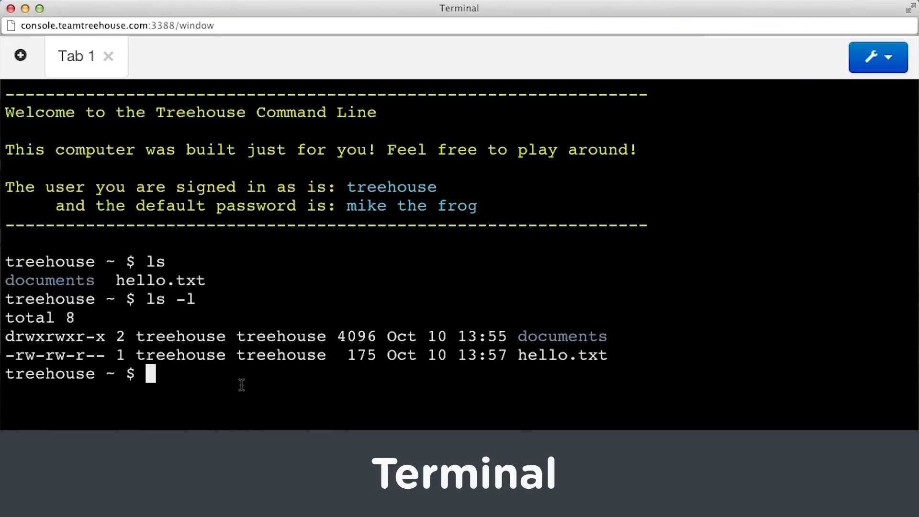
- Enter the command 'sudo apt-get upgrade' in the terminal
text(sudo apt-get upgrade)
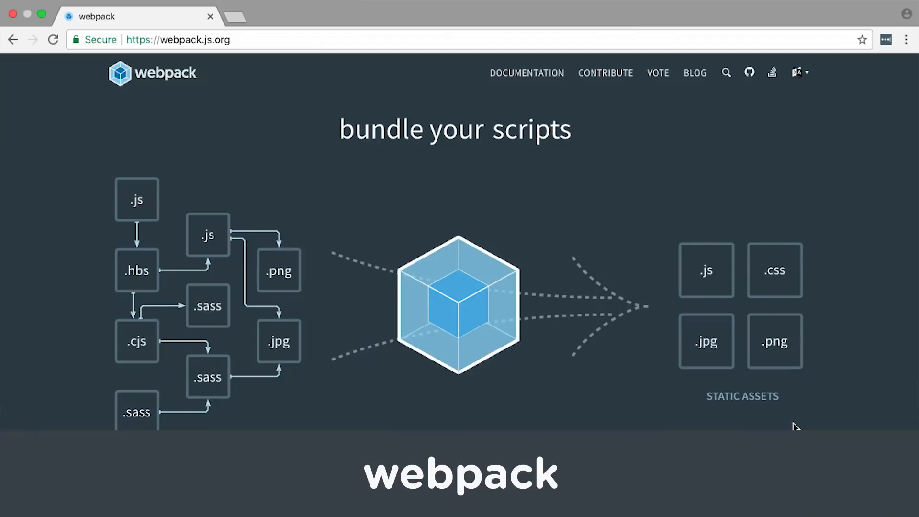
- Enter browserify.org in the address bar
text(browserify.org)
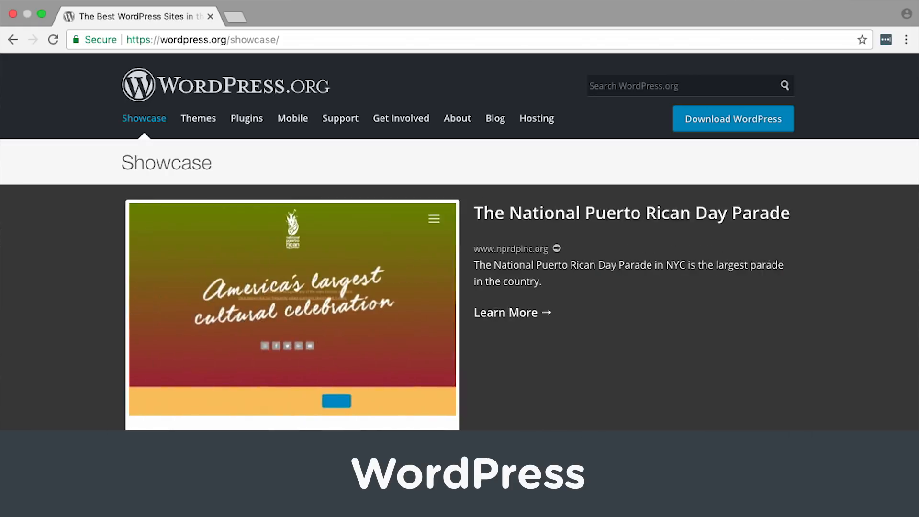
- Open the WordPress Themes directory and scroll through the Featured themes grid
click(198, 118)
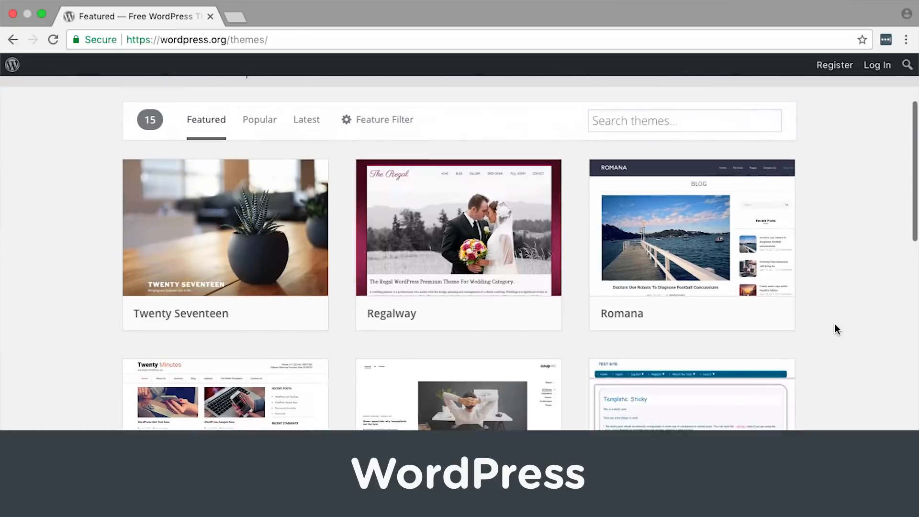
scroll(down, 3)
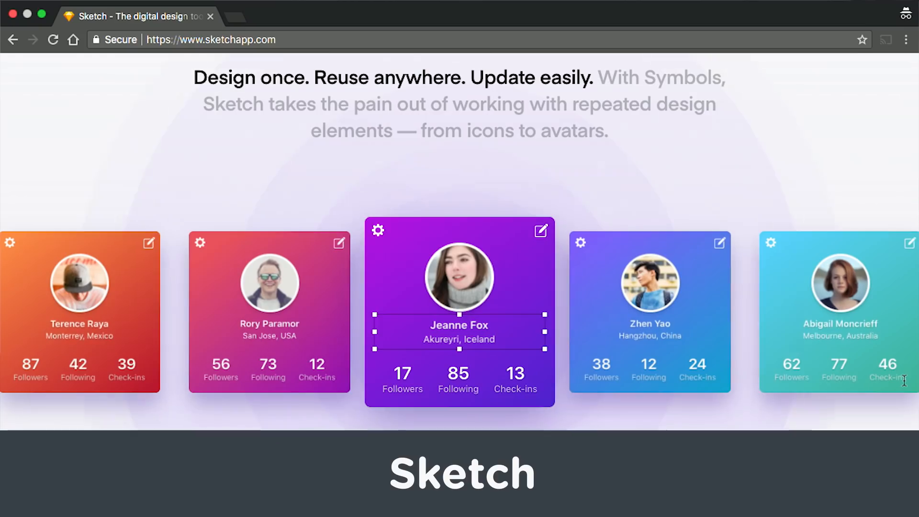
- Select a profile card in the Sketch site's Symbols section
click(378, 230)
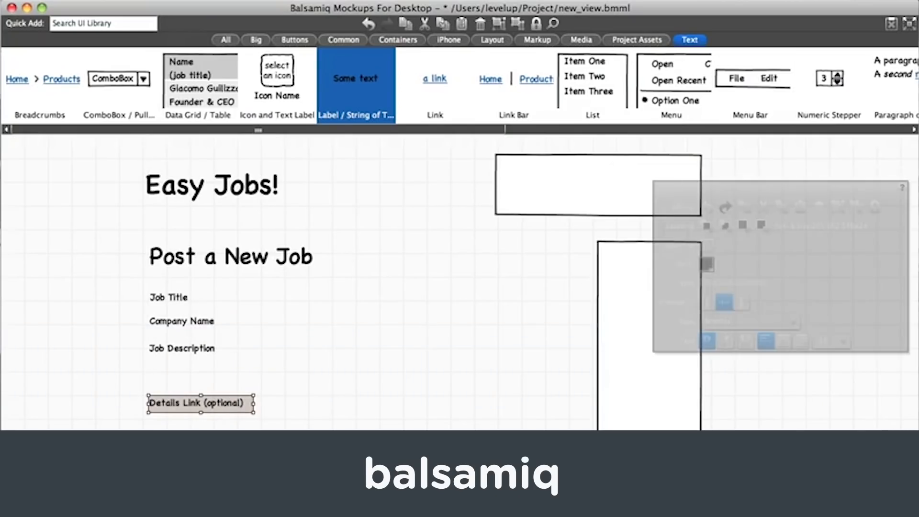
- Switch the Balsamiq UI Library to the Containers category beside the Easy Jobs! mockup
click(398, 40)
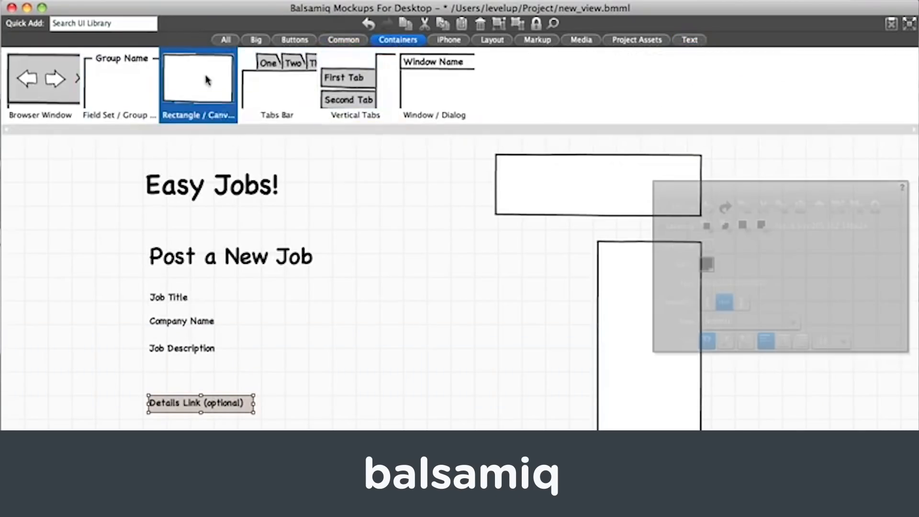